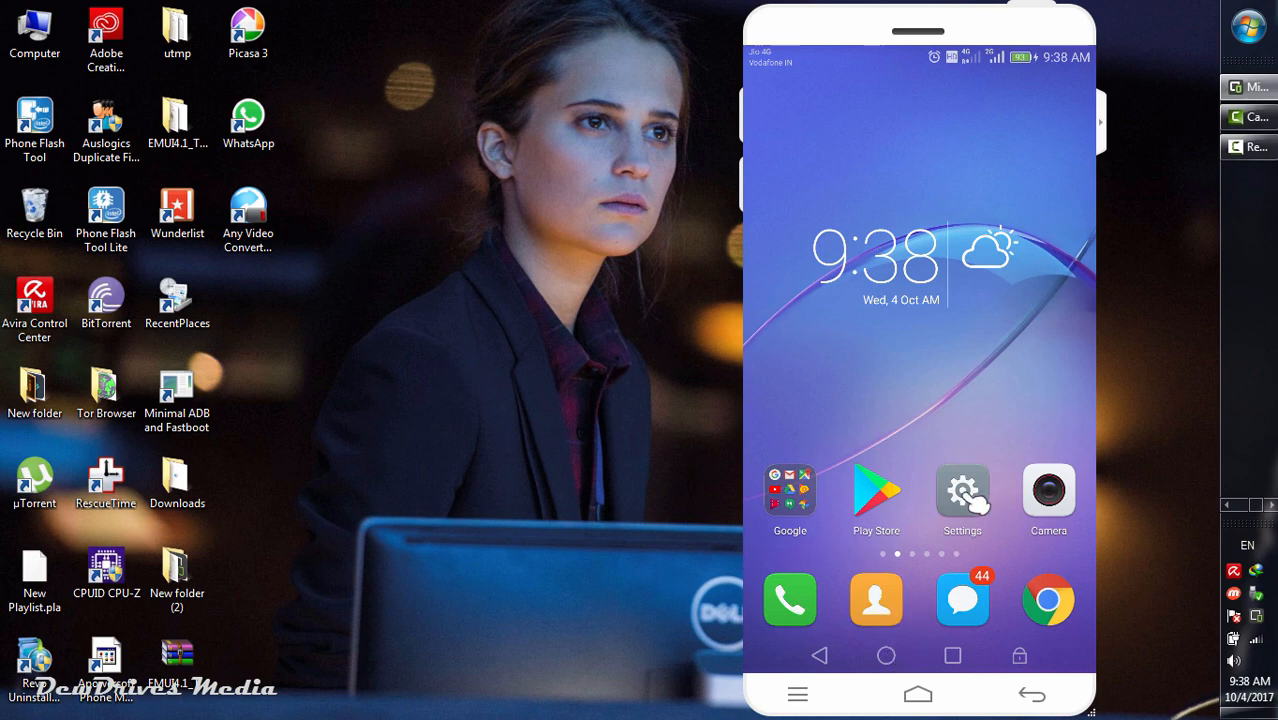
# - Launch Settings from the home screen and scroll to Advanced settings
pyautogui.click(962, 492)
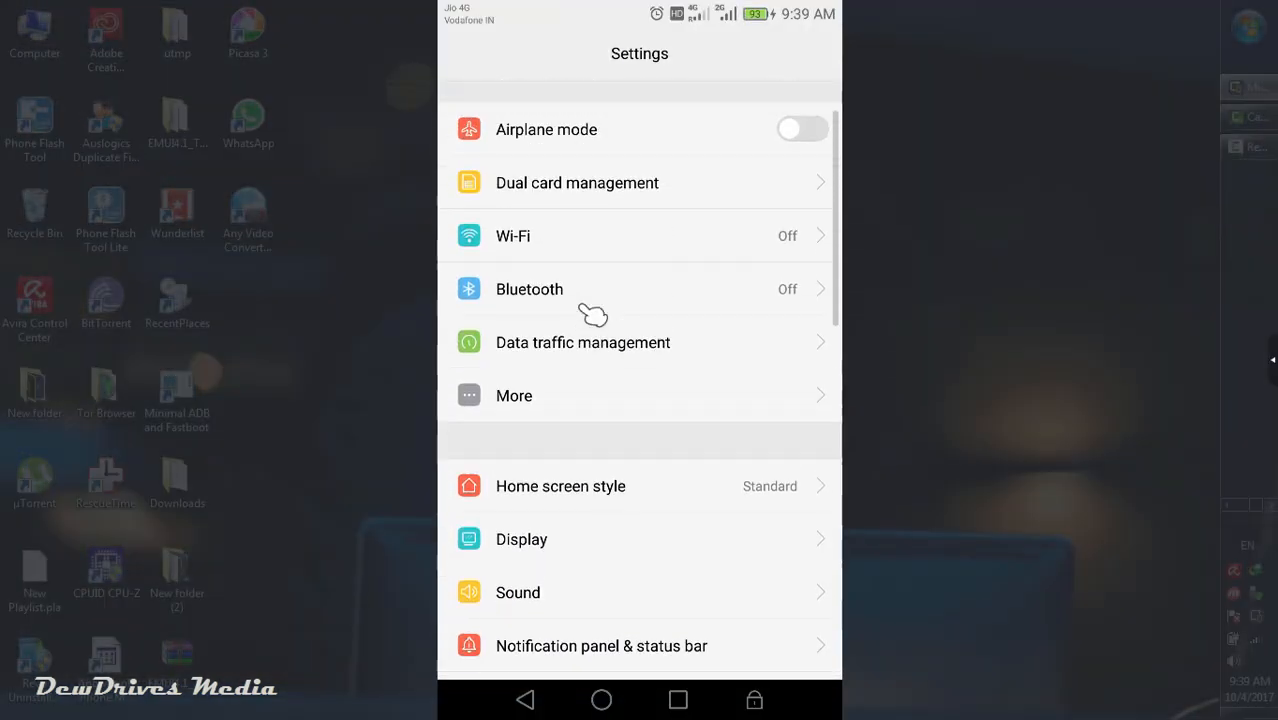
pyautogui.scroll(-3)
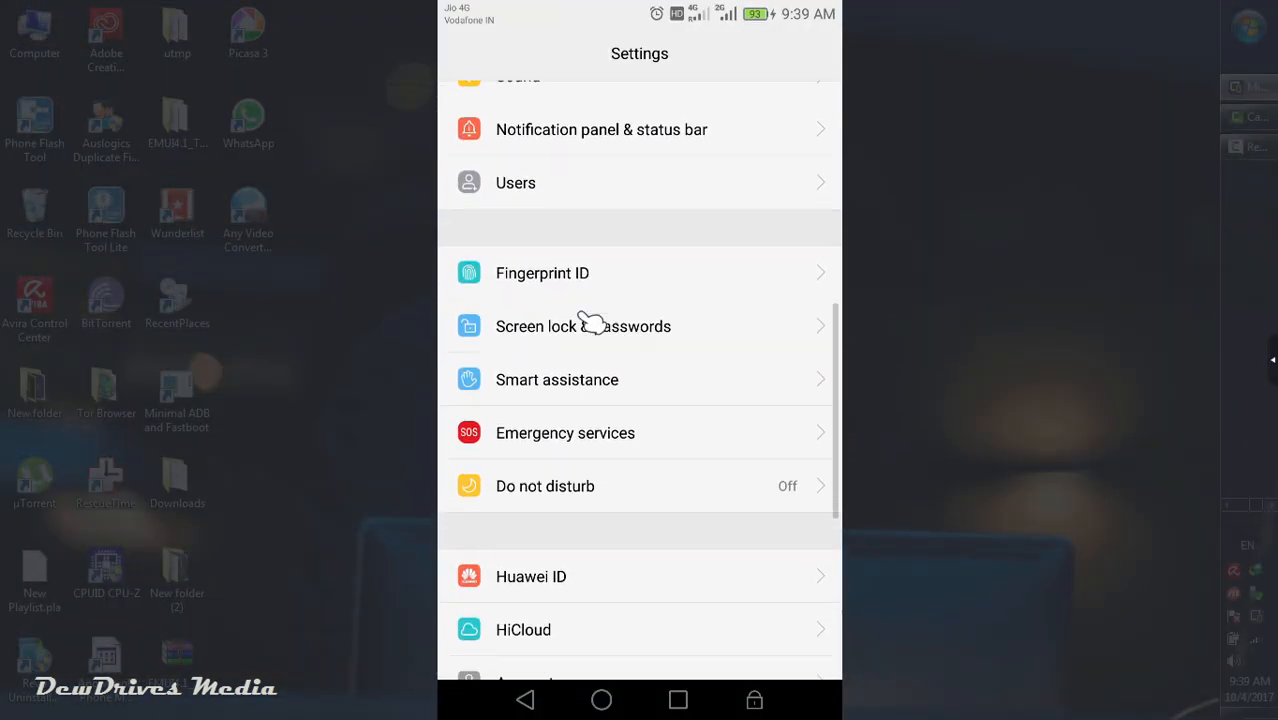
pyautogui.scroll(-3)
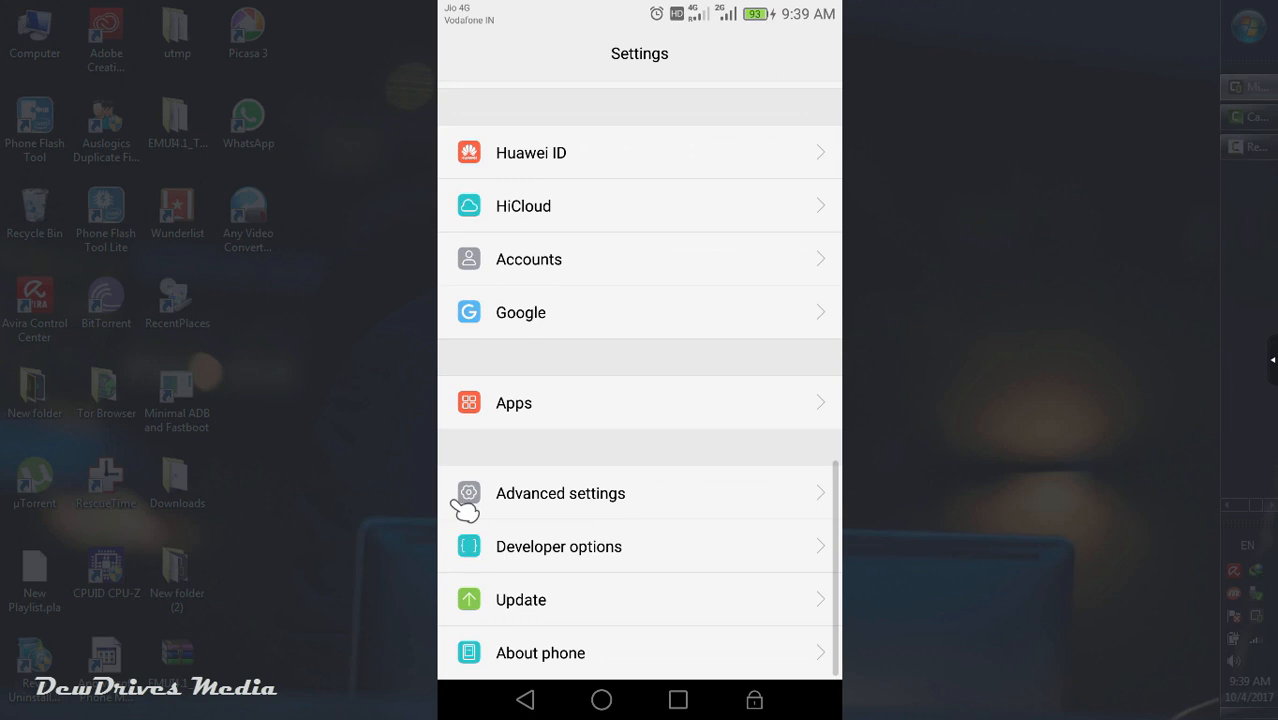
pyautogui.moveTo(746, 504)
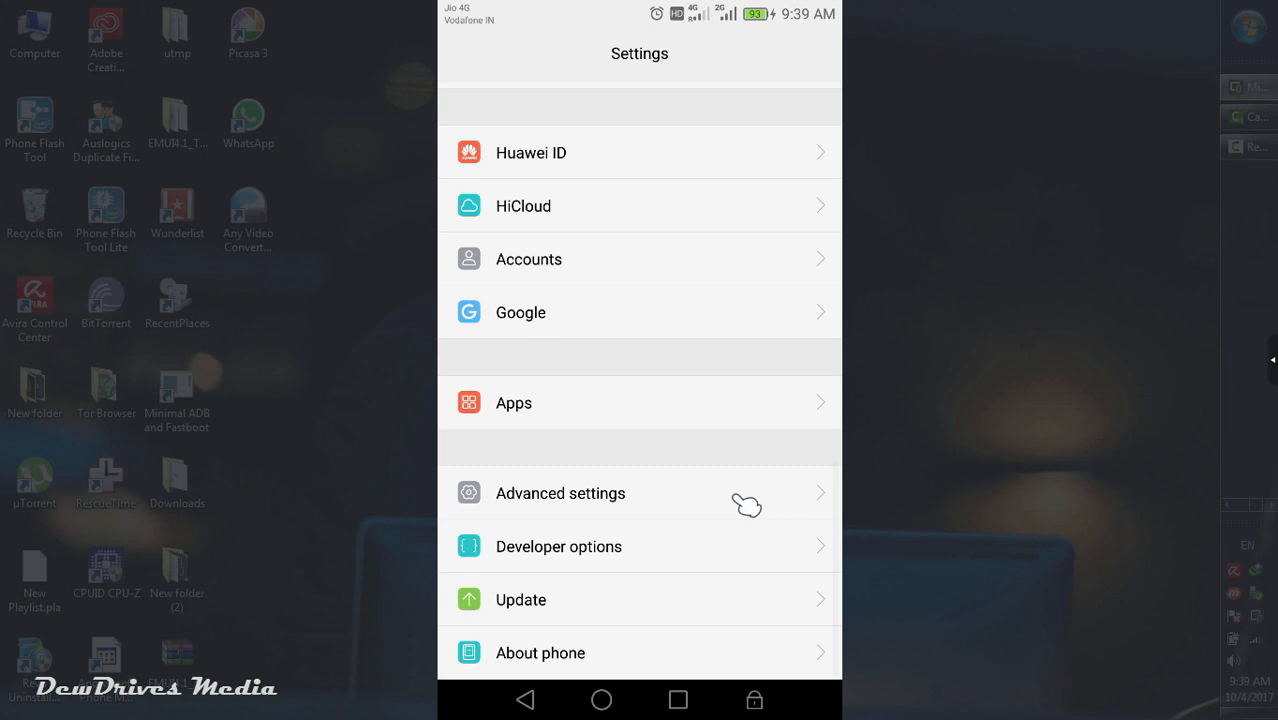
# - Go through Advanced settings into the Language & input page
pyautogui.click(560, 492)
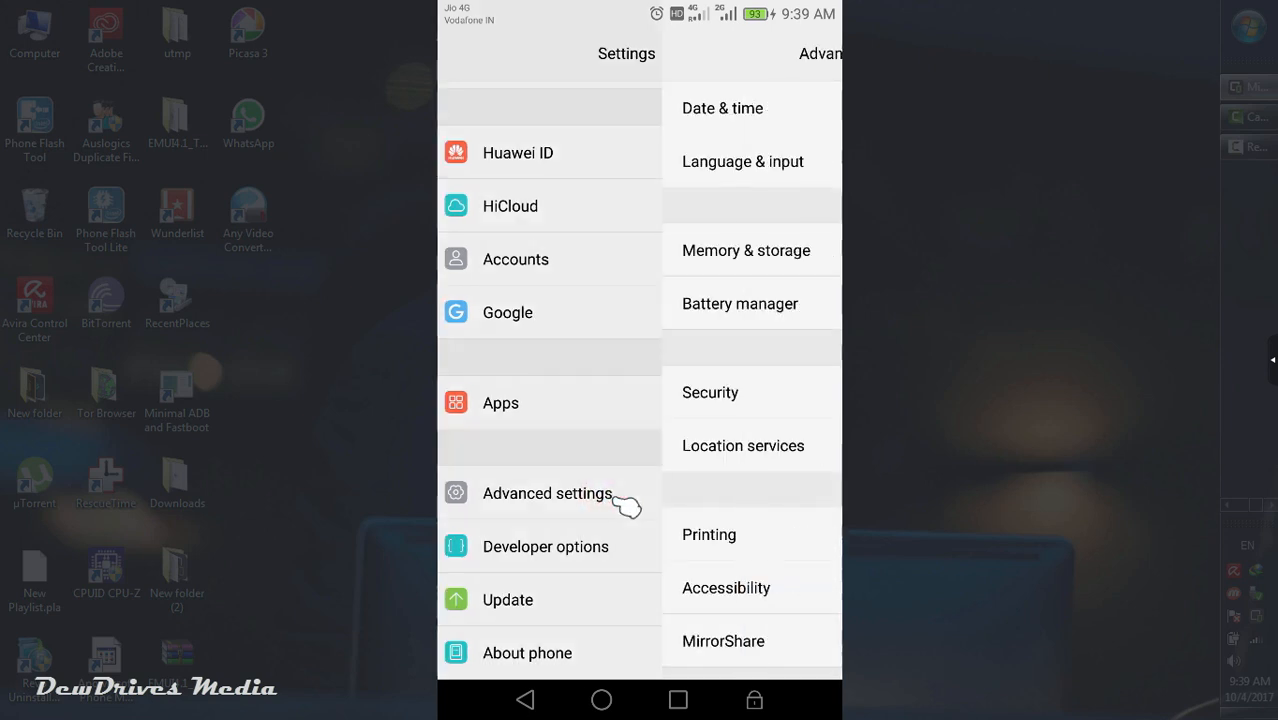
pyautogui.click(548, 492)
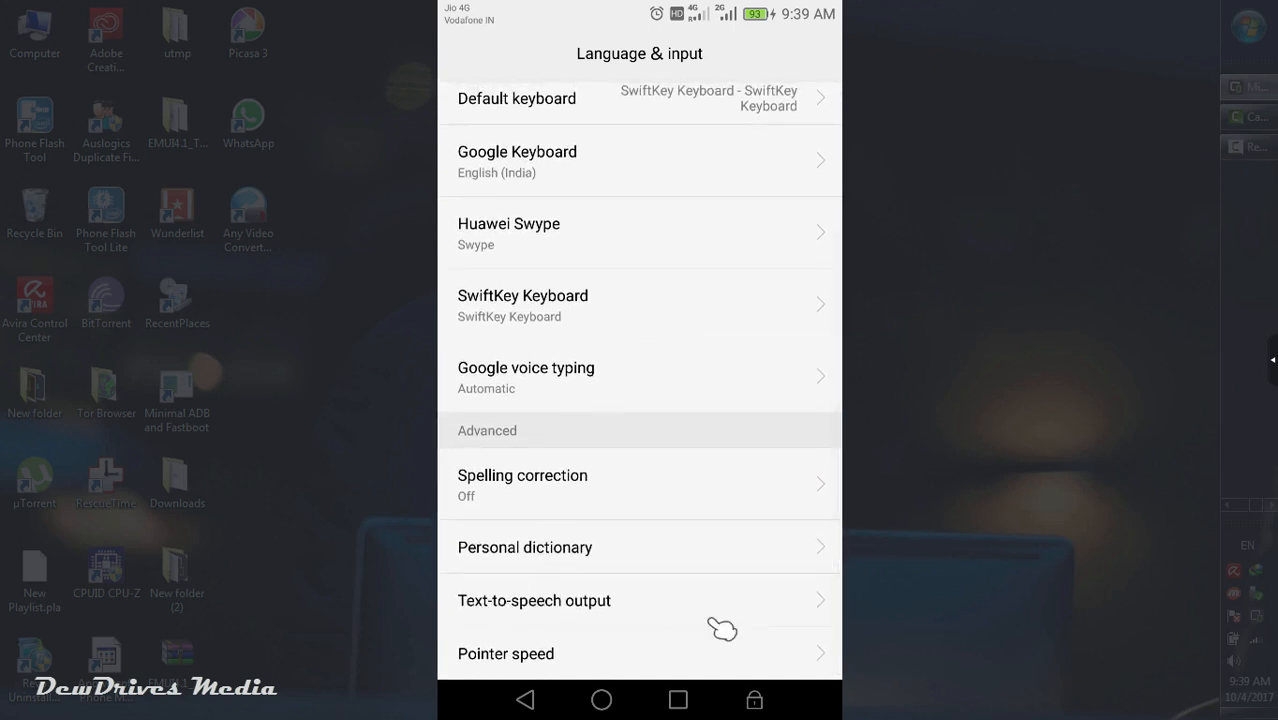
pyautogui.moveTo(684, 604)
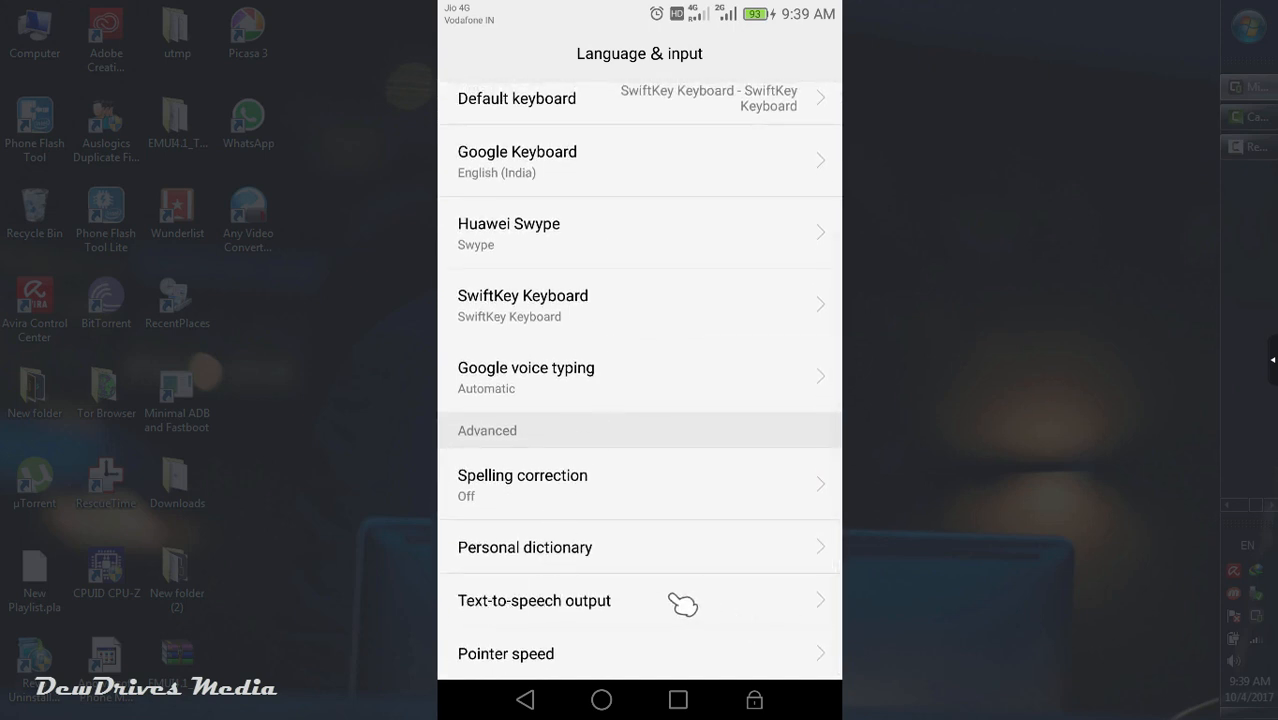
# - Reach the Google Text-to-speech engine's settings via Text-to-speech output
pyautogui.click(534, 600)
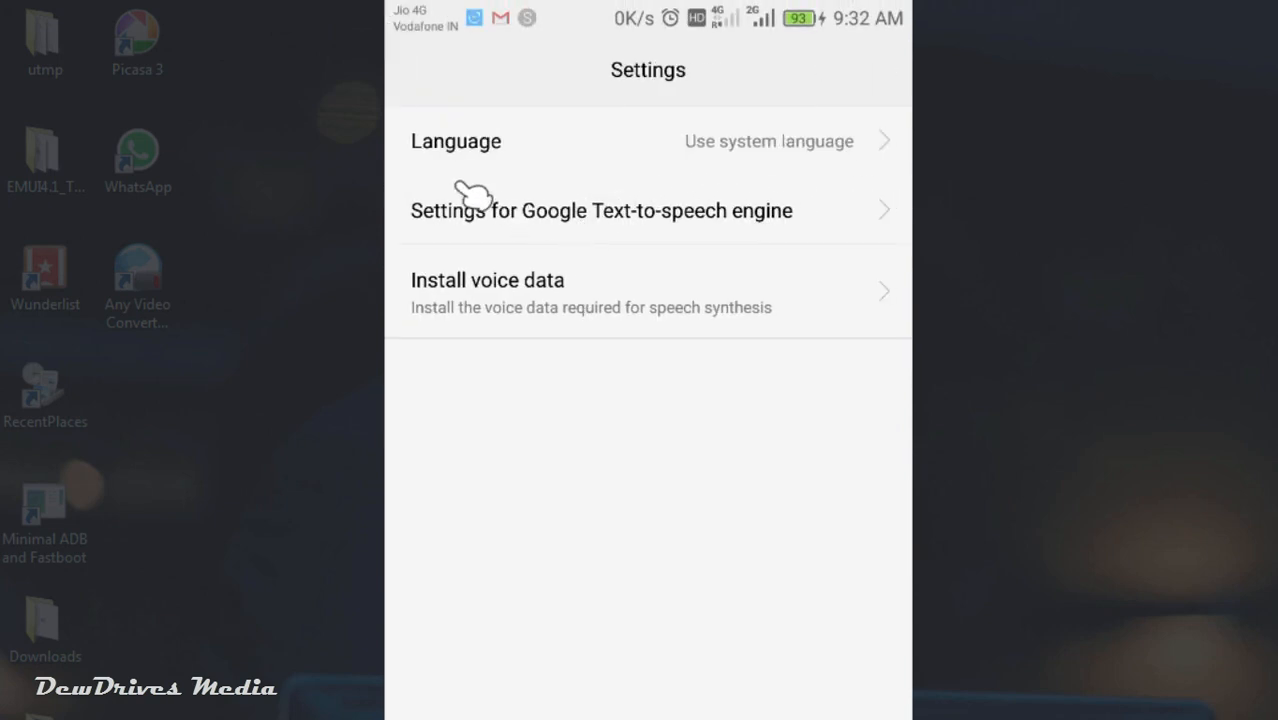
pyautogui.moveTo(676, 170)
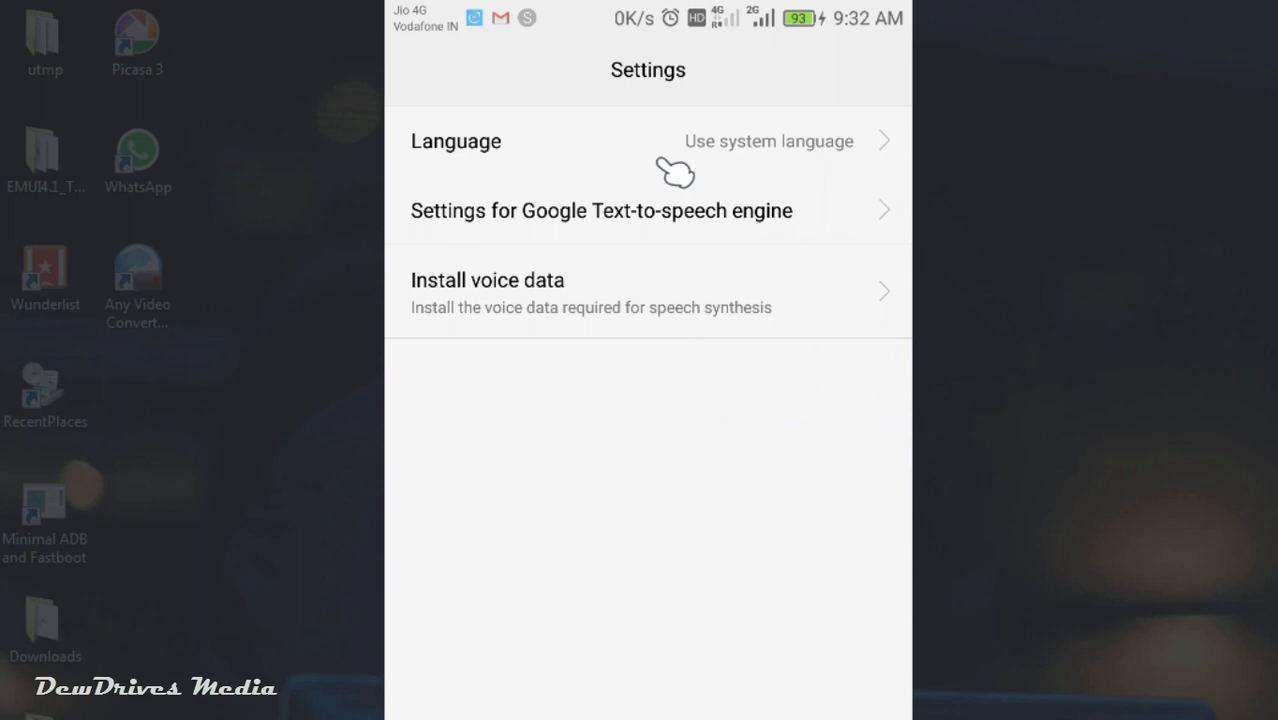
pyautogui.click(520, 212)
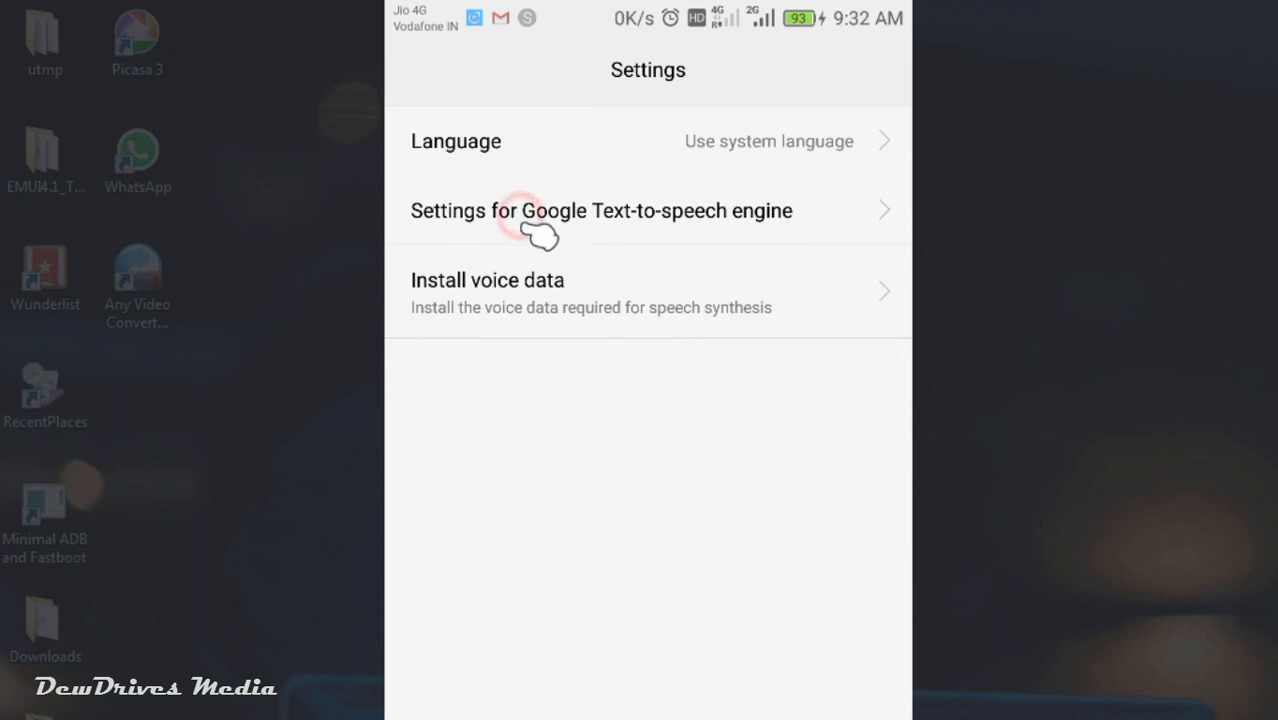
# - In Google TTS options, switch off Auto-update voices and Use Wi-Fi only
pyautogui.click(600, 212)
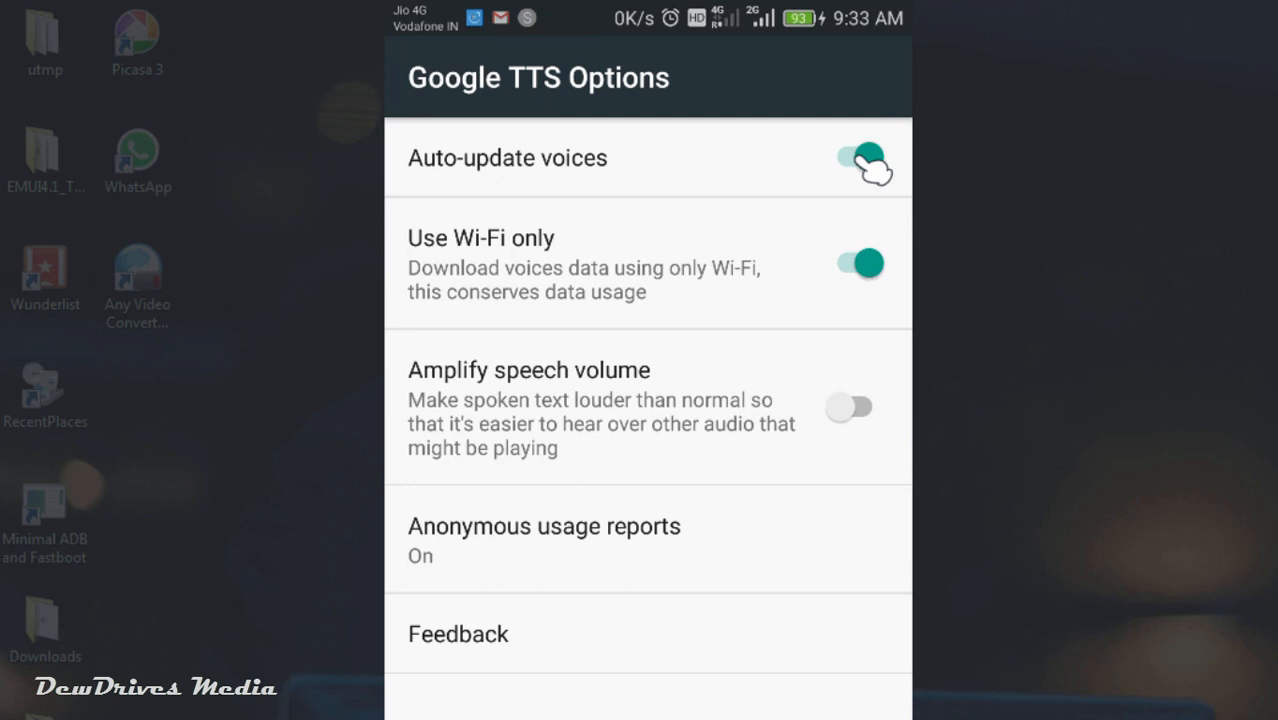
pyautogui.click(860, 160)
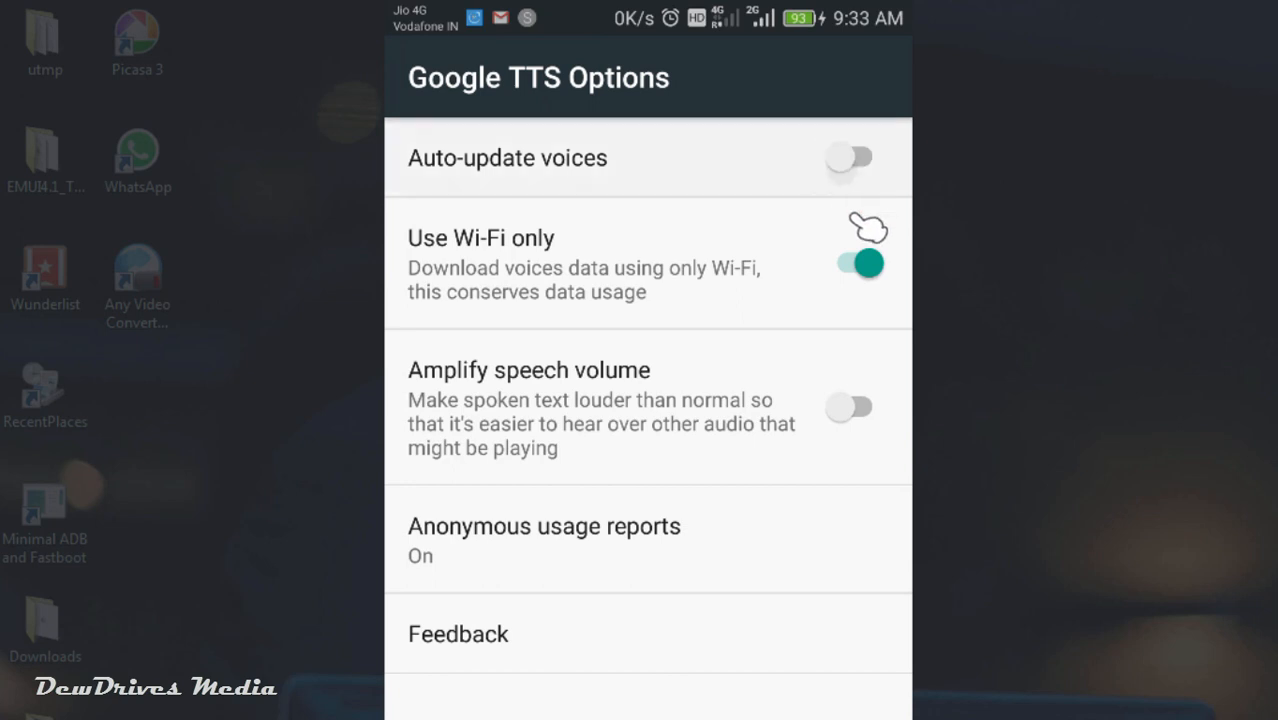
pyautogui.click(850, 264)
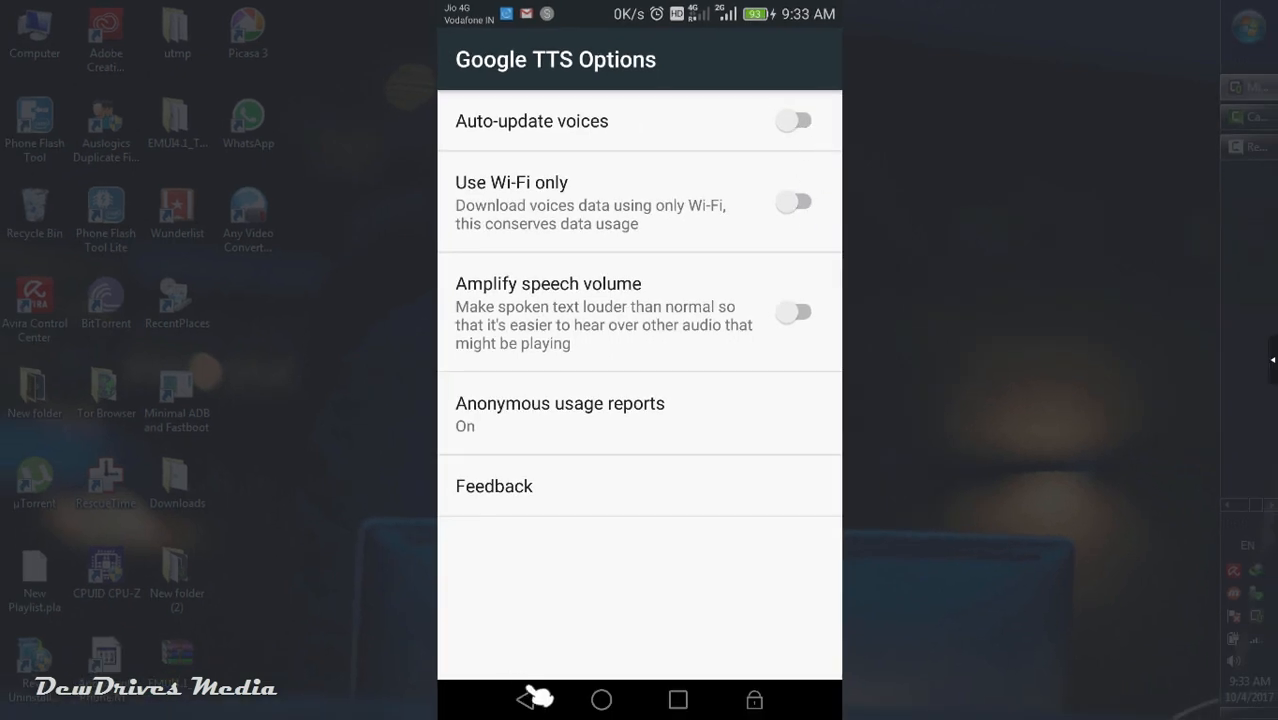
# - Return to the engine settings and bring up Install voice data, scrolled to English (India)
pyautogui.click(528, 700)
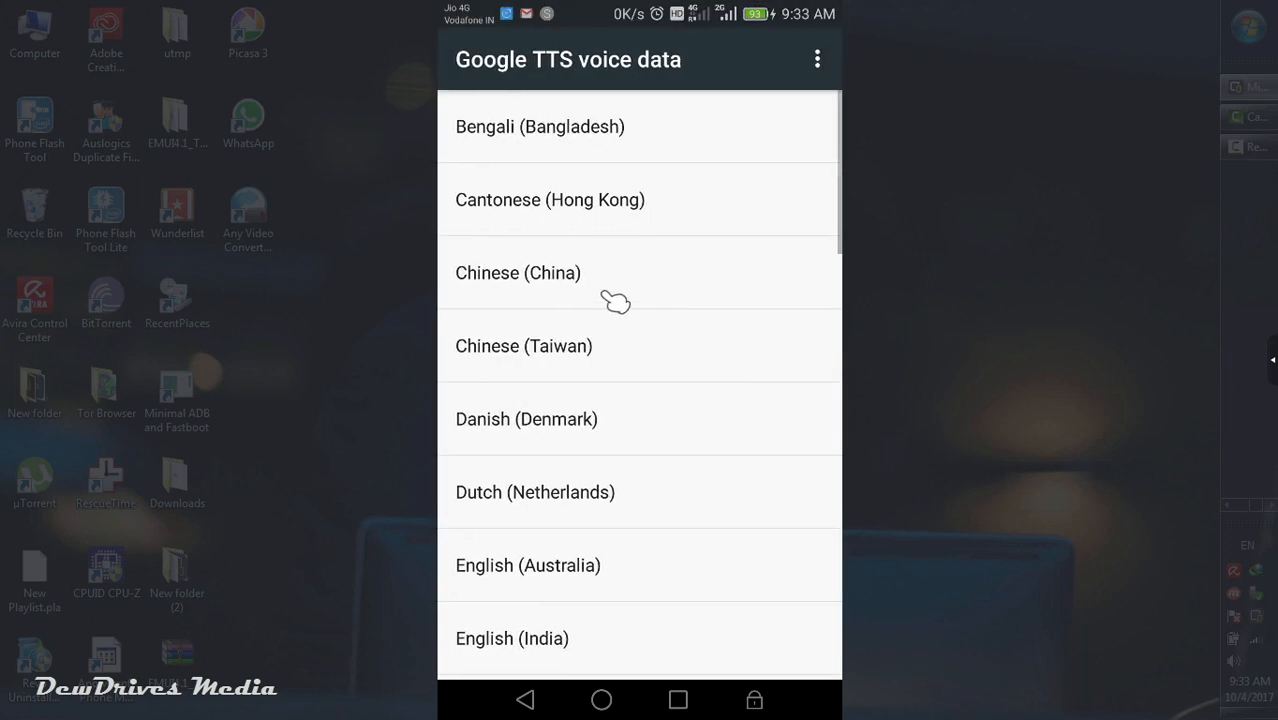
pyautogui.scroll(-3)
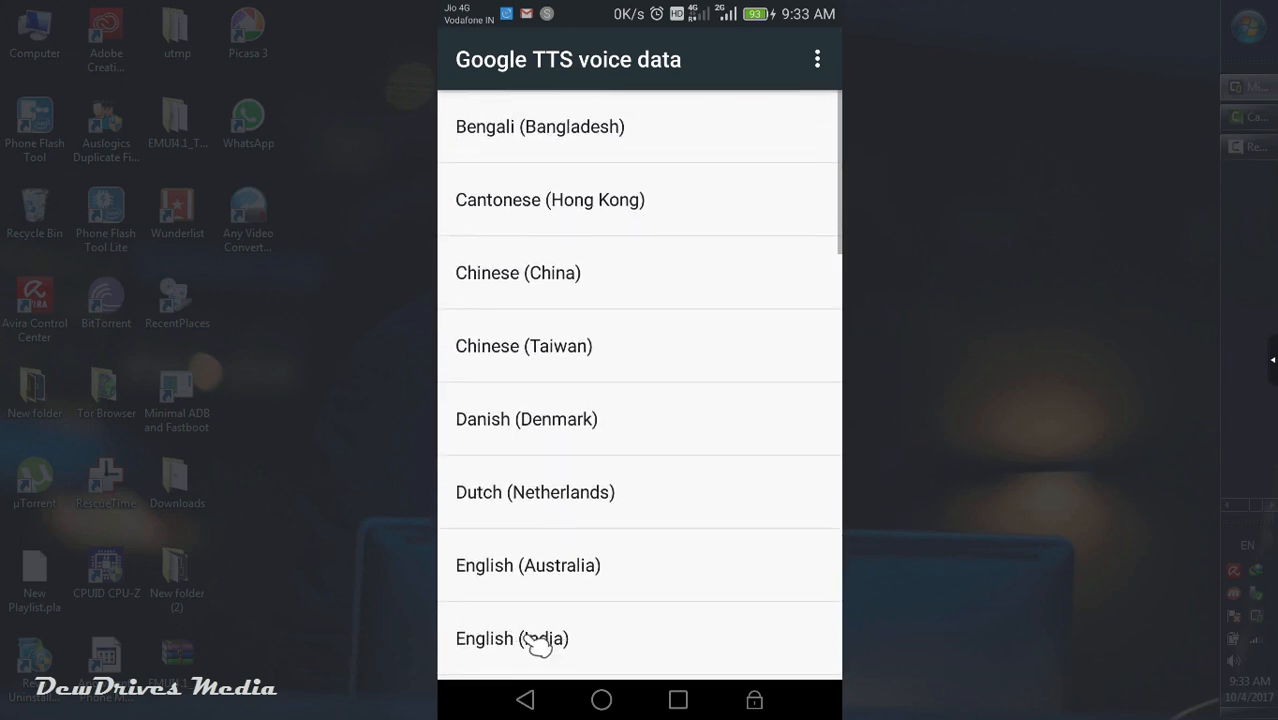
# - Select English (India) and start downloading its voice sets
pyautogui.click(512, 638)
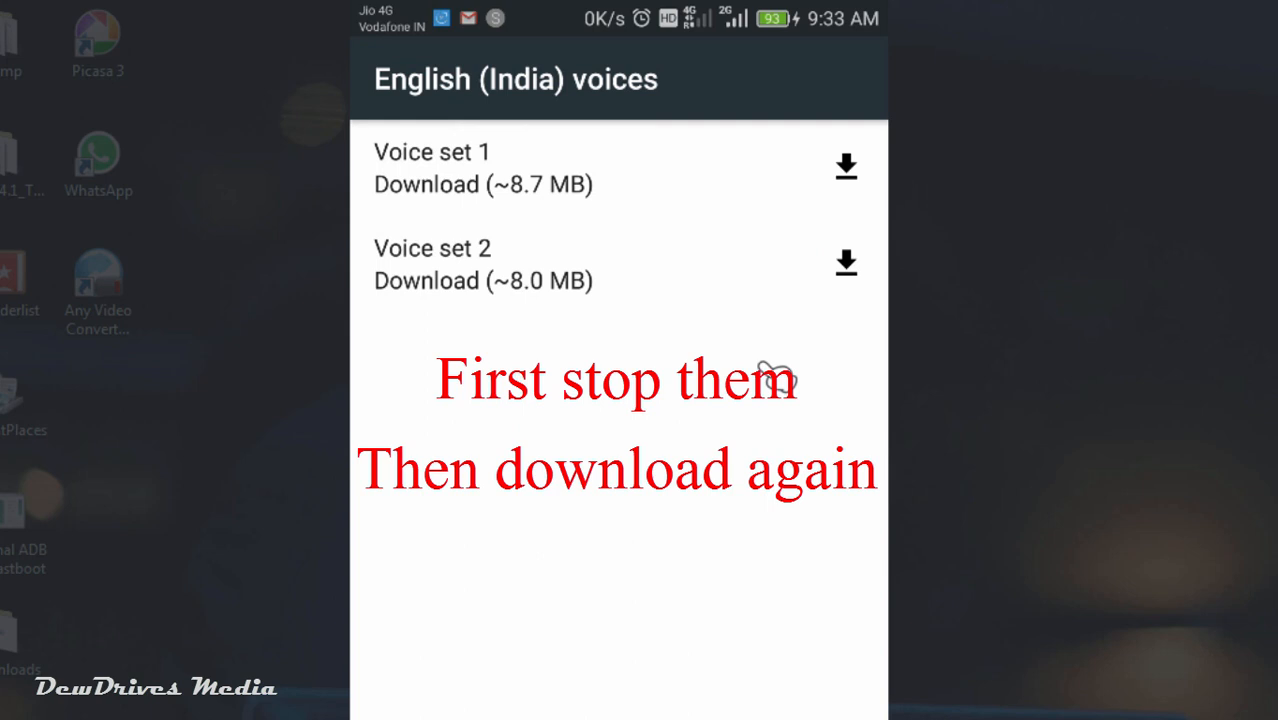
pyautogui.click(846, 166)
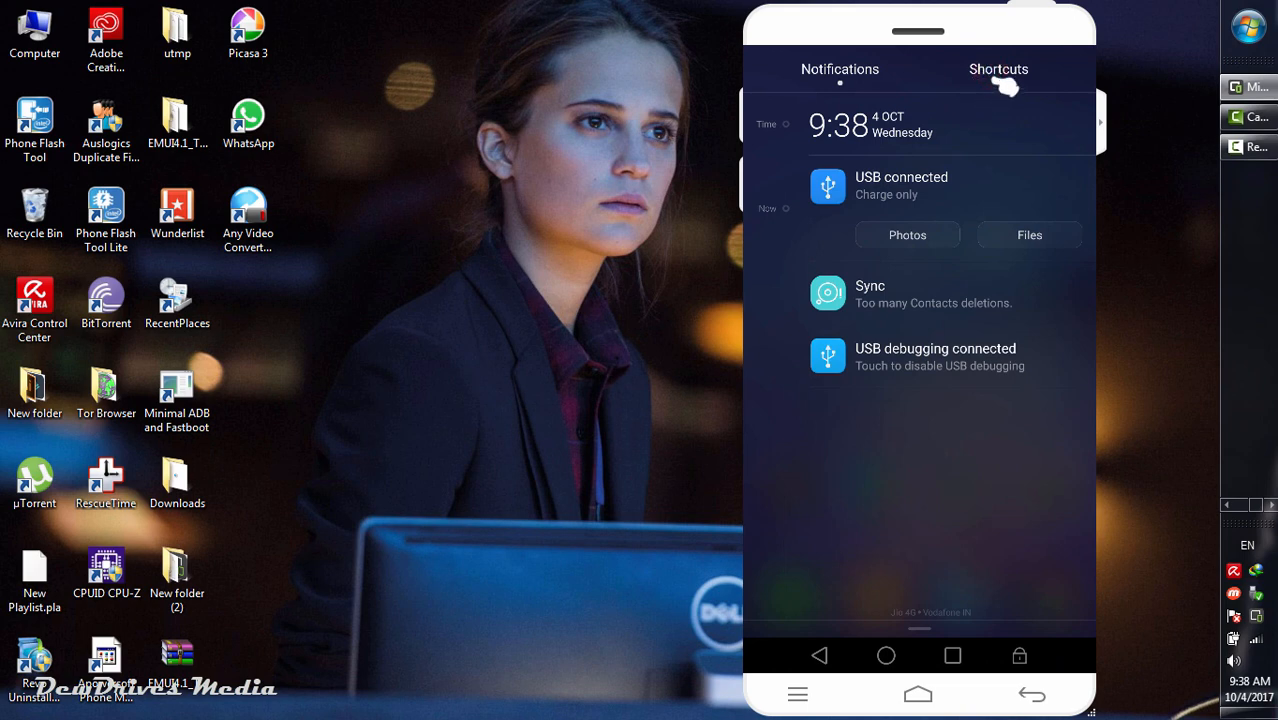
# - Show the notification shade's Shortcuts panel with the quick toggles
pyautogui.click(998, 68)
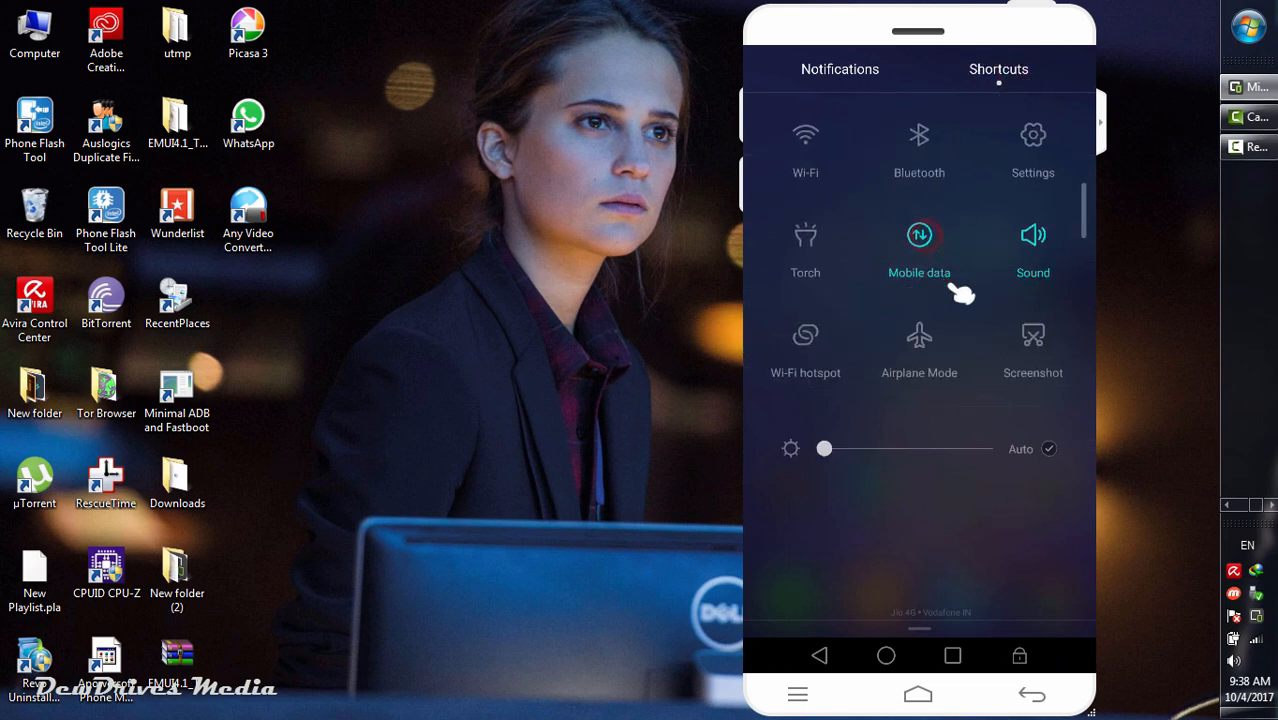